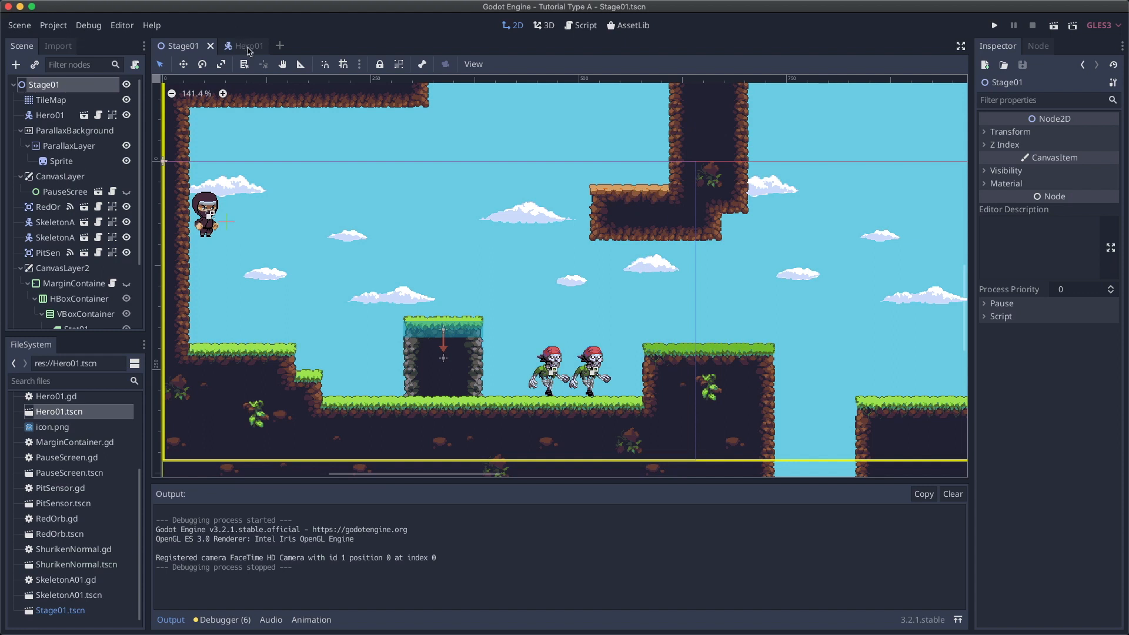
# In the Hero01 script, declare var rng = RandomNumberGenerator.new().
pyautogui.click(244, 45)
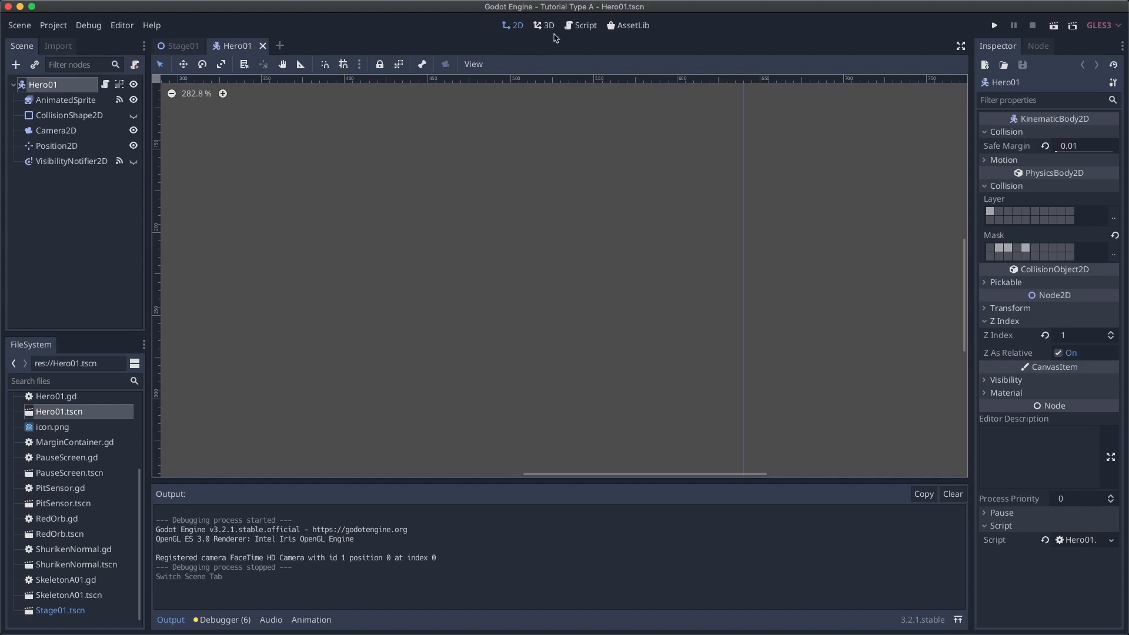
pyautogui.click(580, 25)
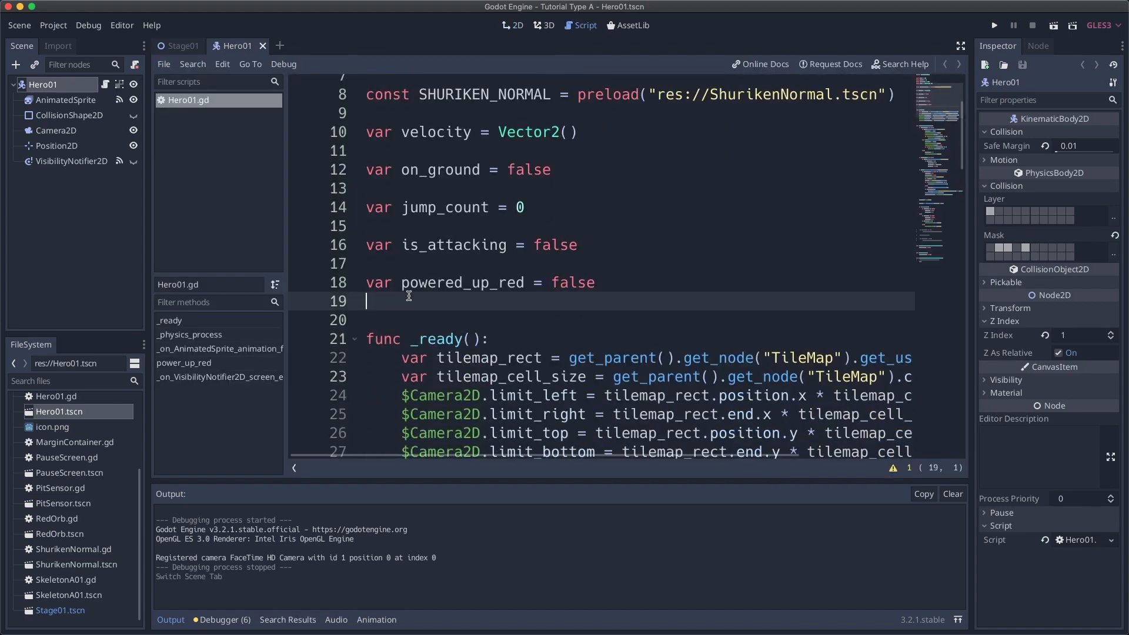
pyautogui.write('var rng =')
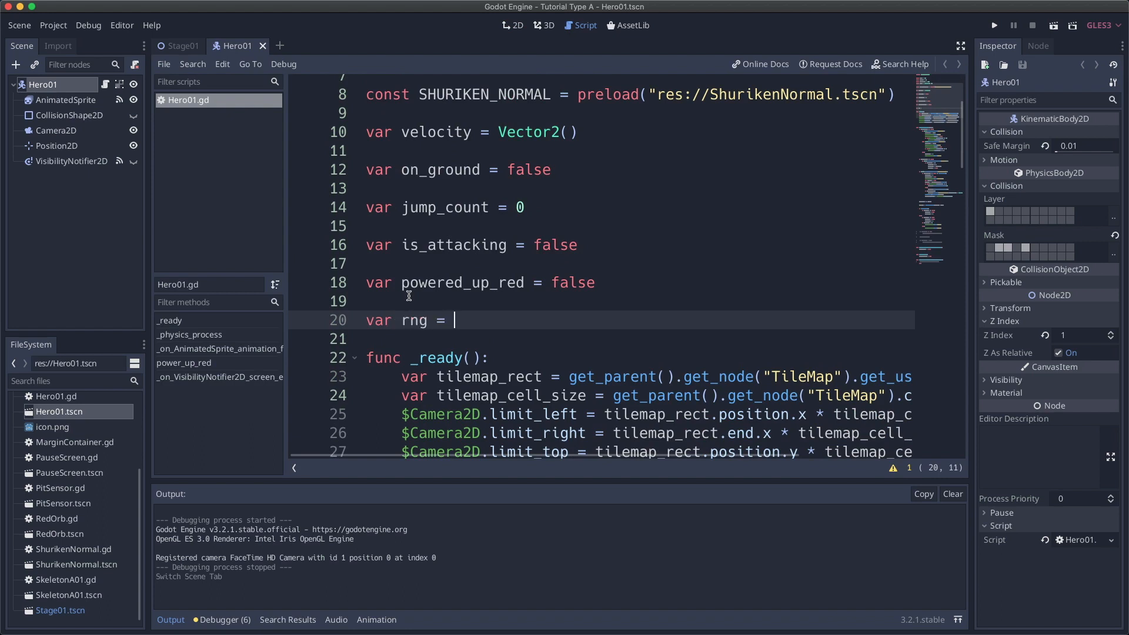
pyautogui.write('RandomNumberGenerator')
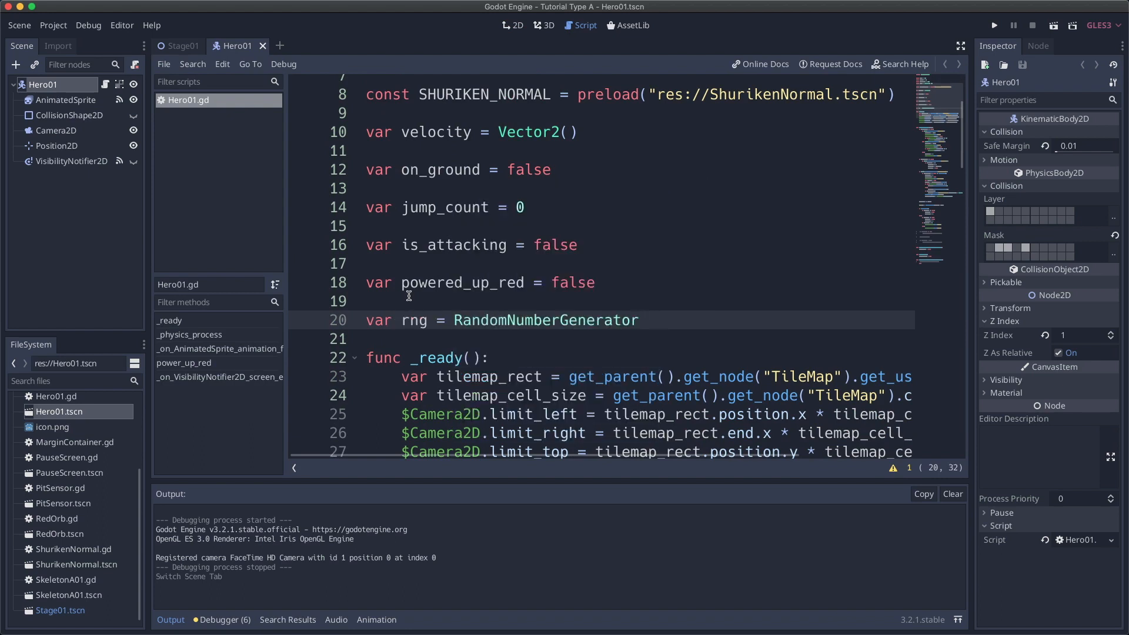
pyautogui.write('.new()')
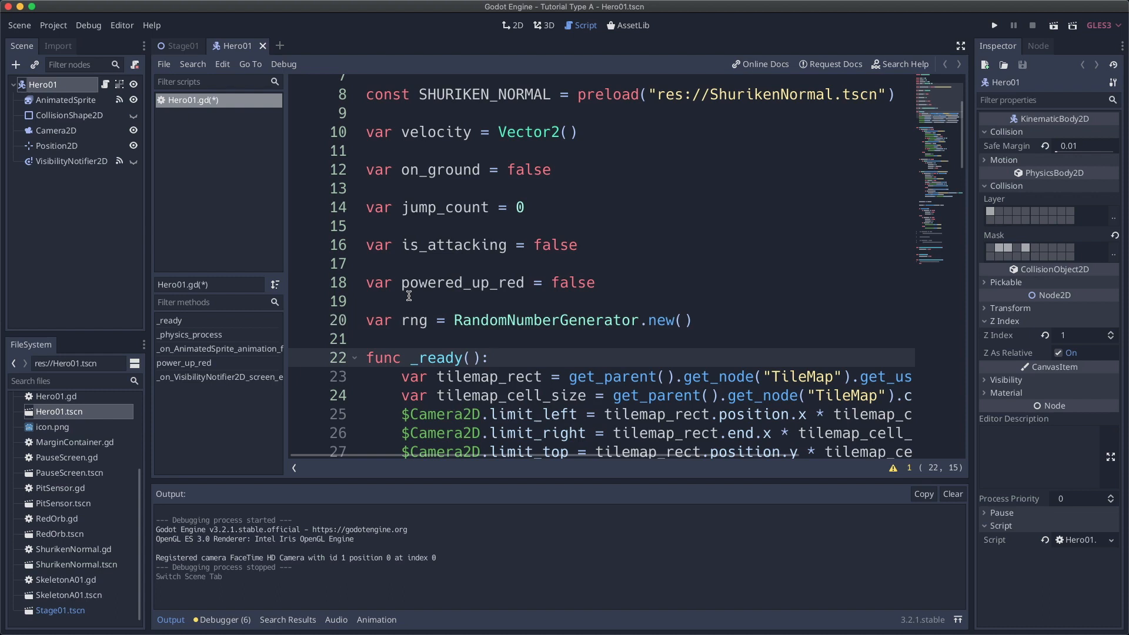
pyautogui.press('Enter')
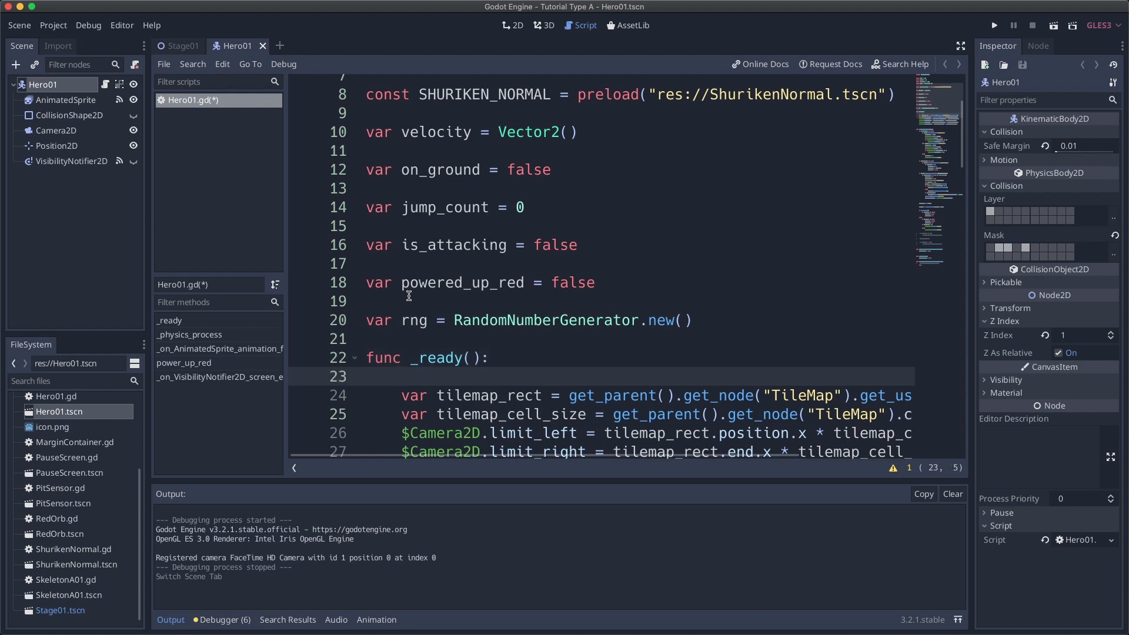
# Add print(rng.randi()) inside the hero's _ready() function.
pyautogui.click(401, 376)
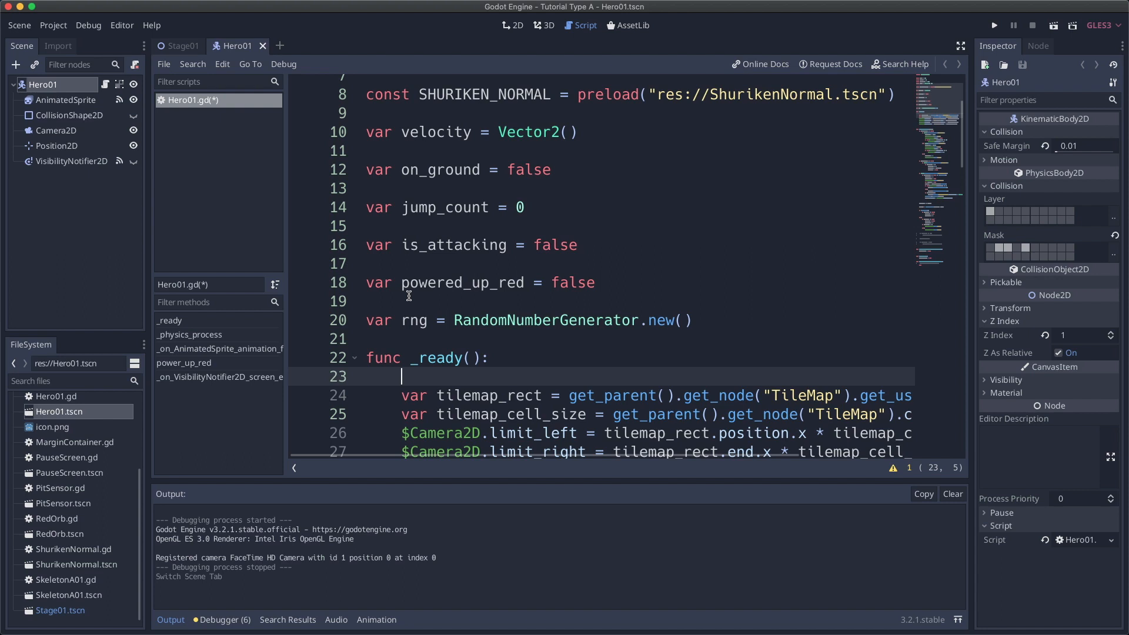
pyautogui.write('print(')
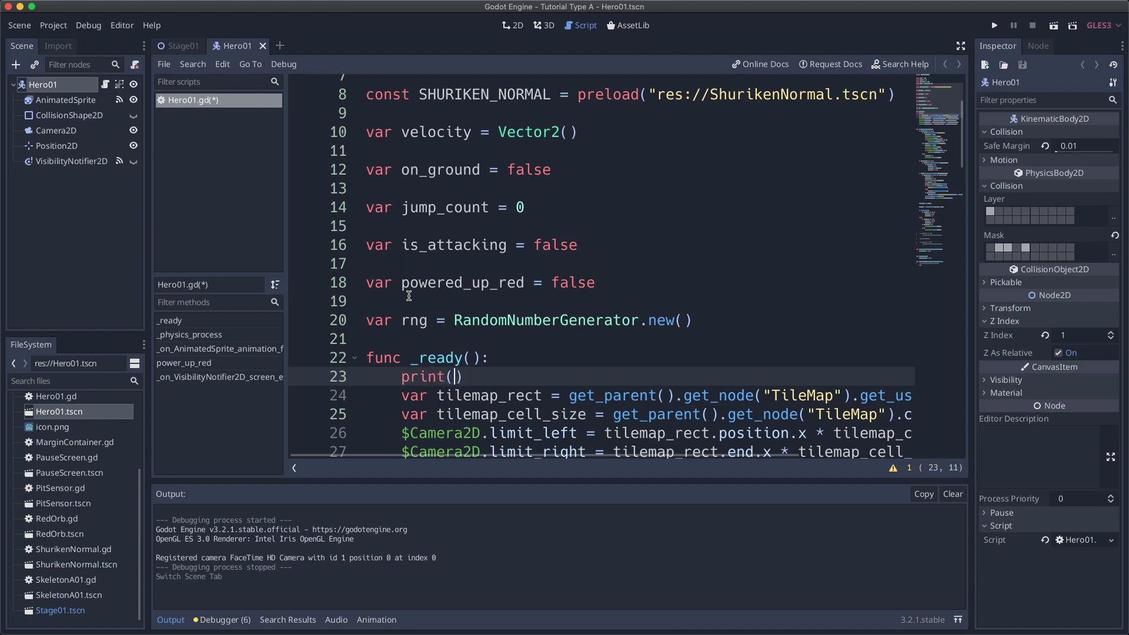
pyautogui.write('rng.randi()')
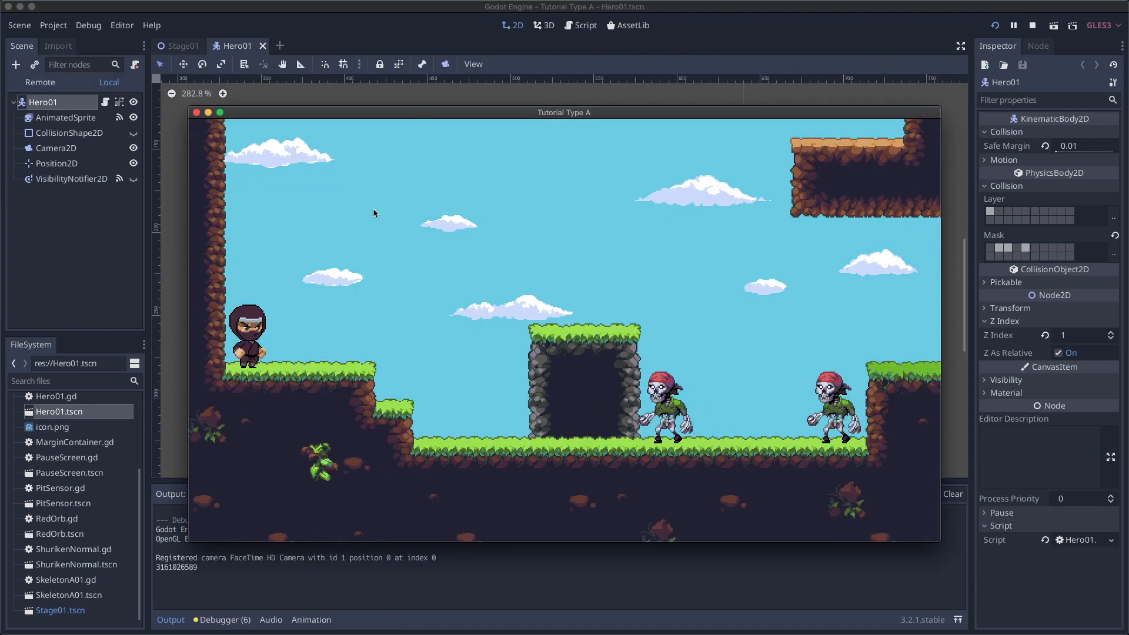
# Run the game, read the hero's printed random number in Output, then stop it.
pyautogui.click(1031, 25)
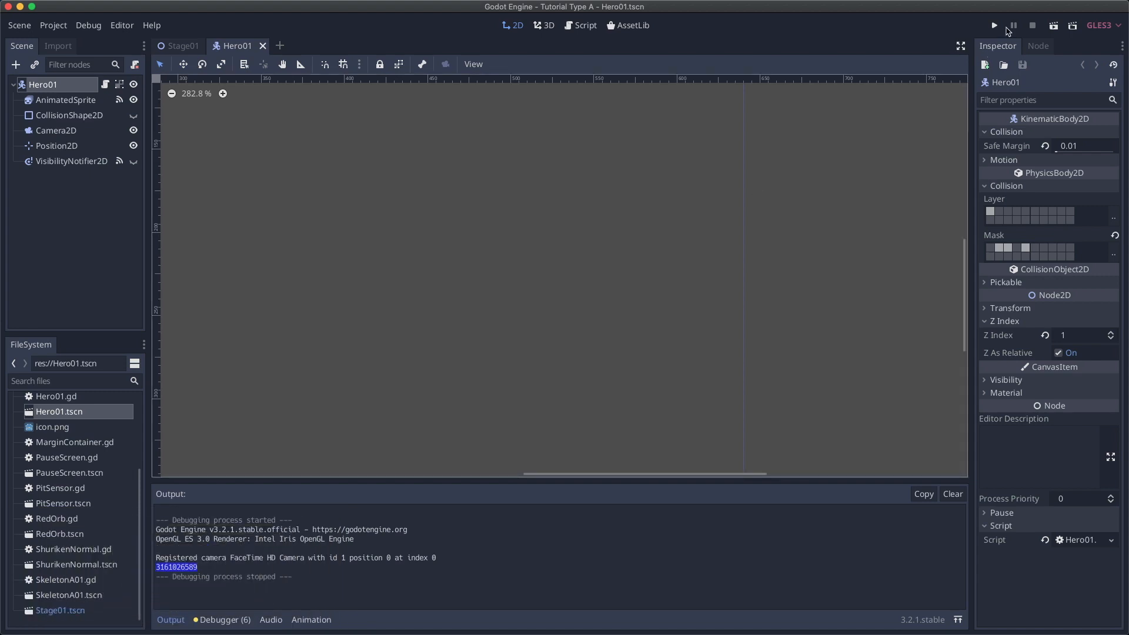
pyautogui.click(994, 25)
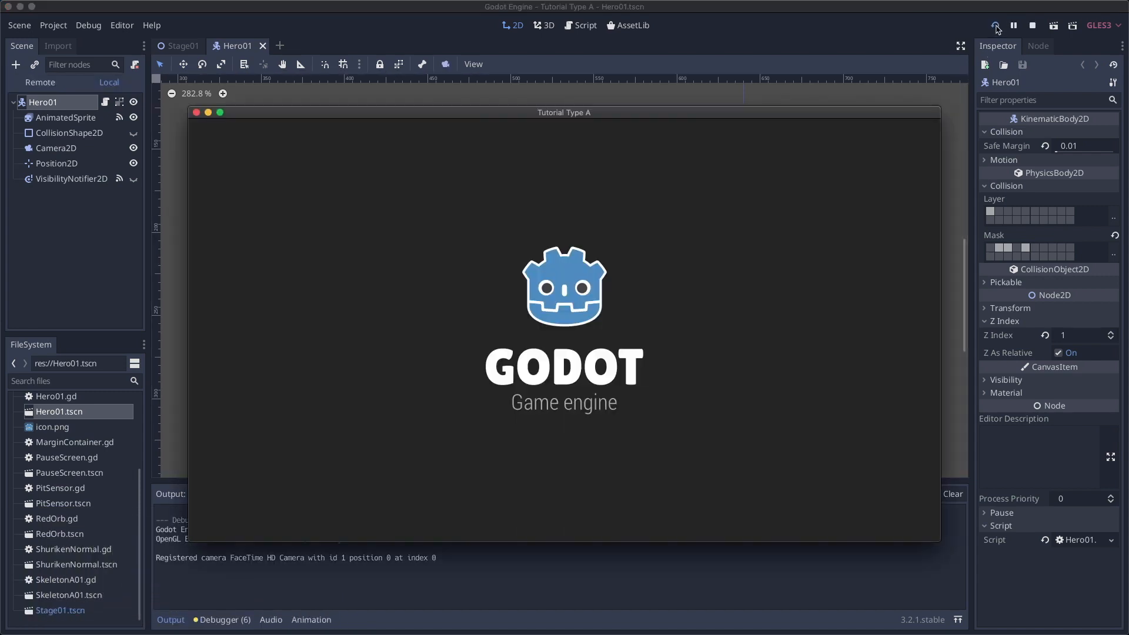
pyautogui.click(995, 25)
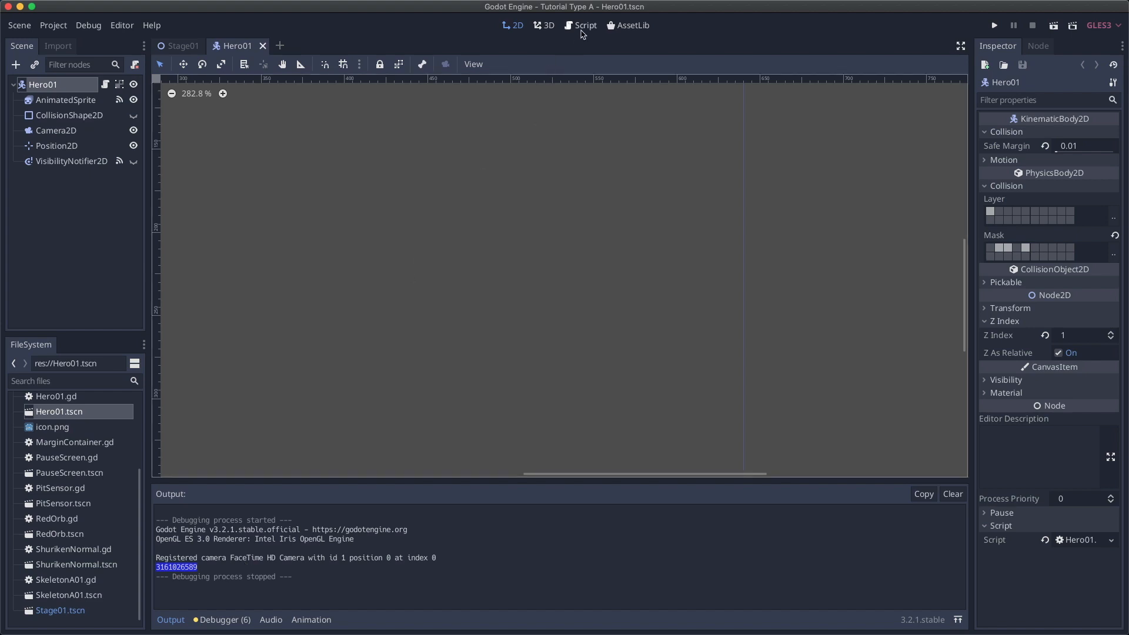
# Add rng.randomize() to the Hero01 script's _ready() function.
pyautogui.click(584, 25)
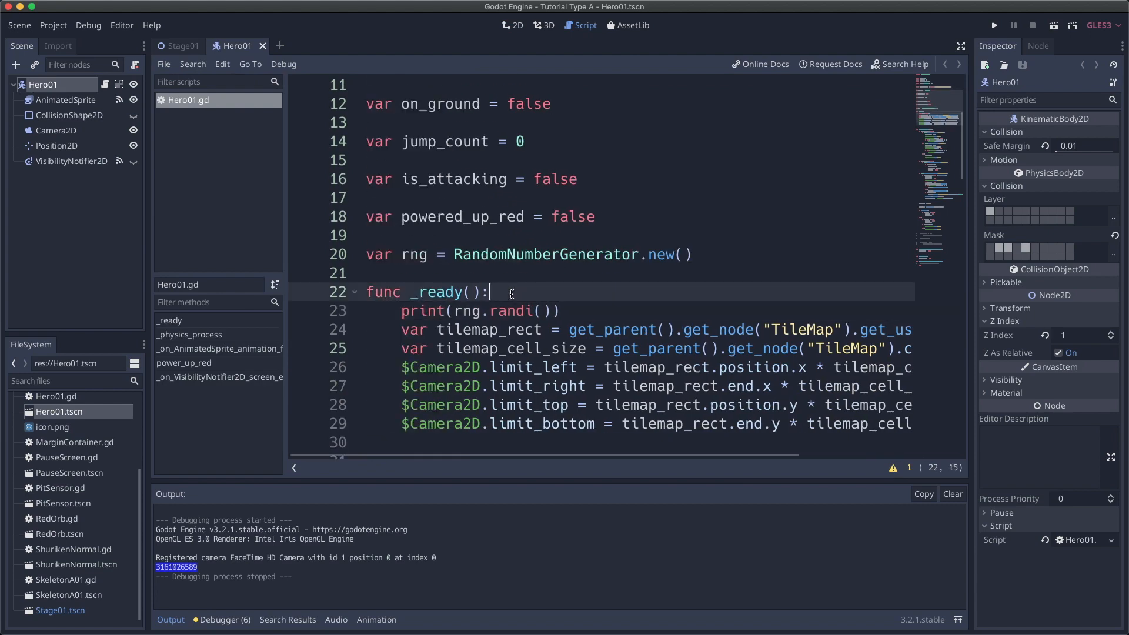
pyautogui.write('r')
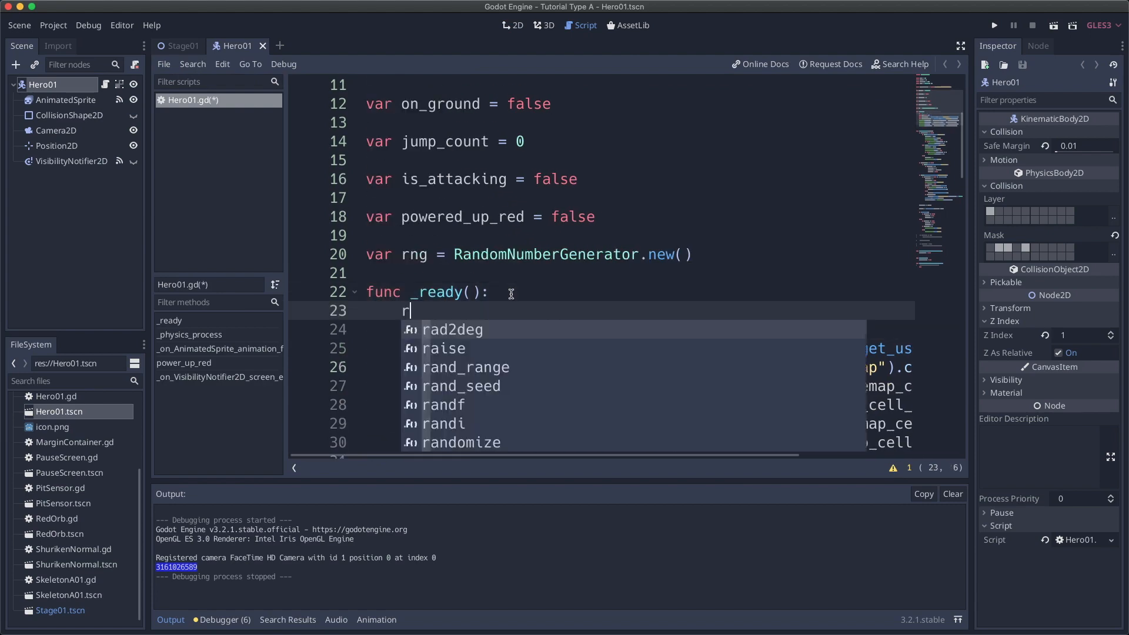
pyautogui.write('ng.randomize()')
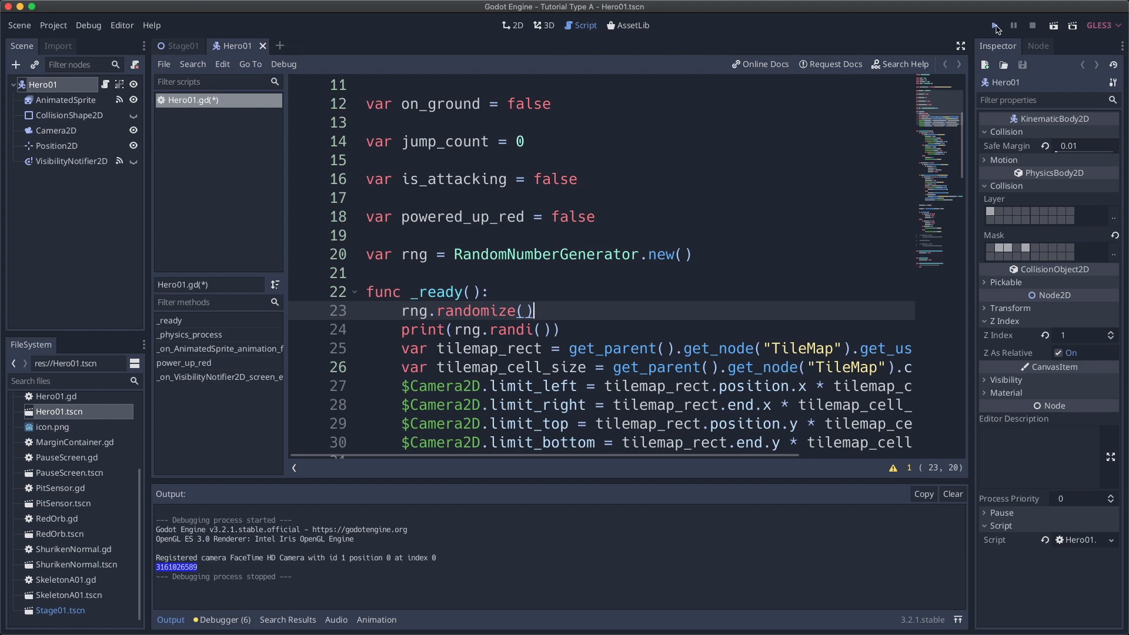
# Run the game several times to confirm each run prints a different number.
pyautogui.click(997, 25)
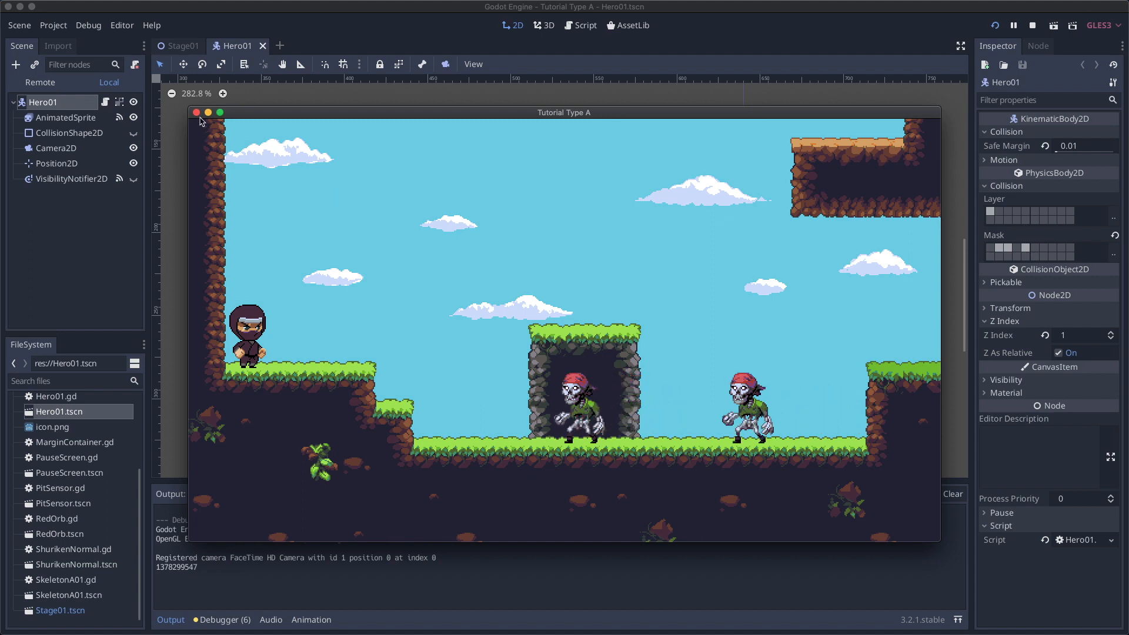
pyautogui.click(1031, 25)
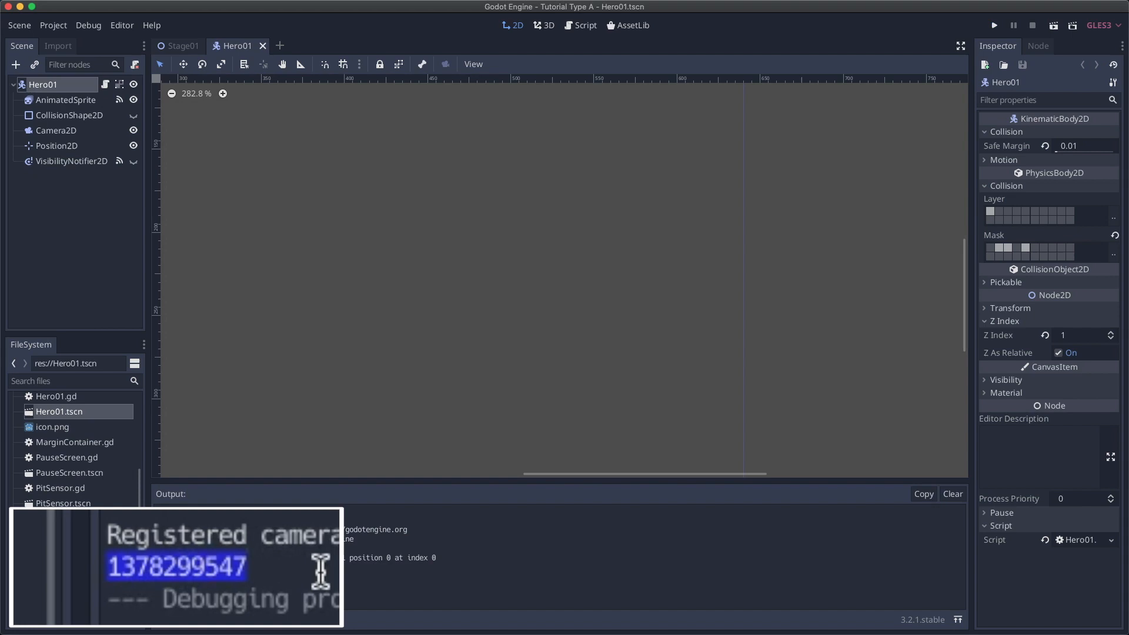
pyautogui.click(994, 25)
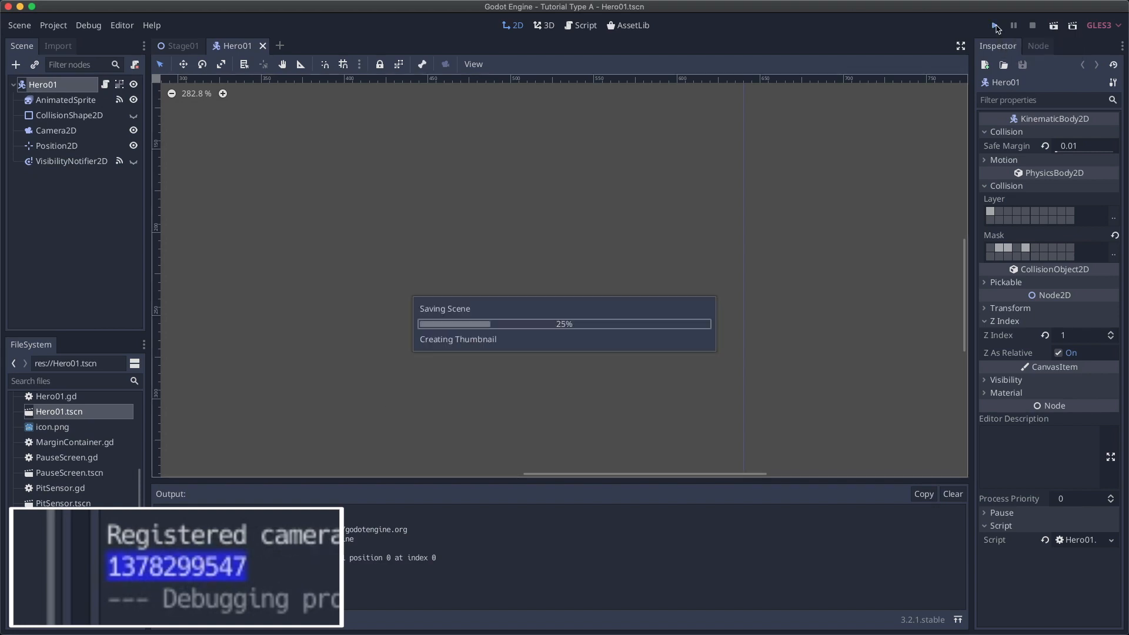
pyautogui.click(995, 26)
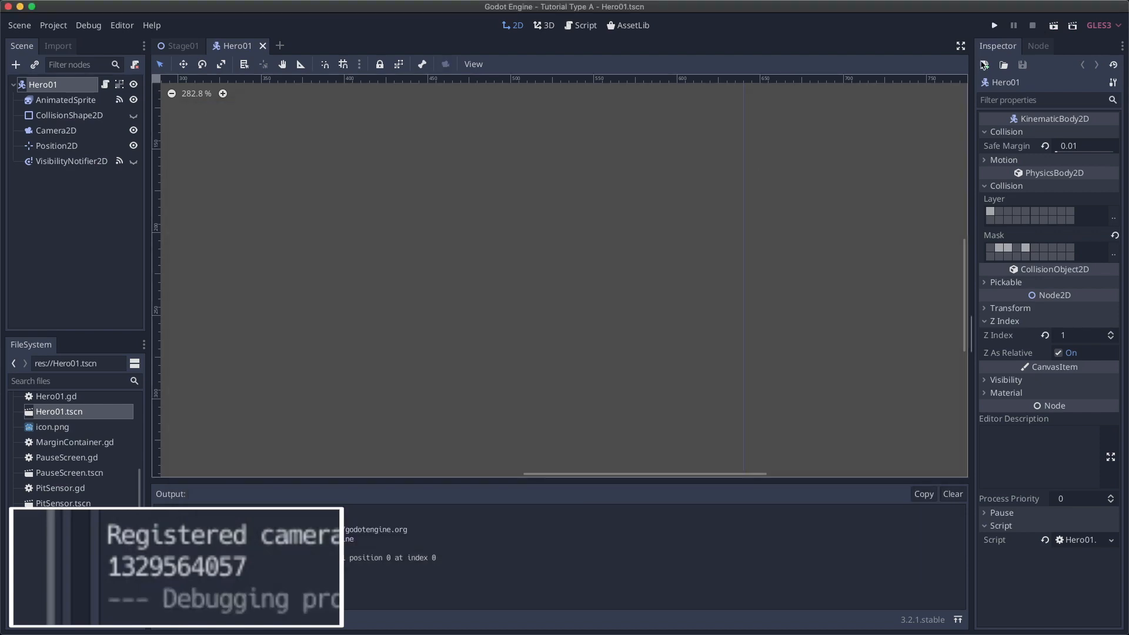
pyautogui.click(994, 26)
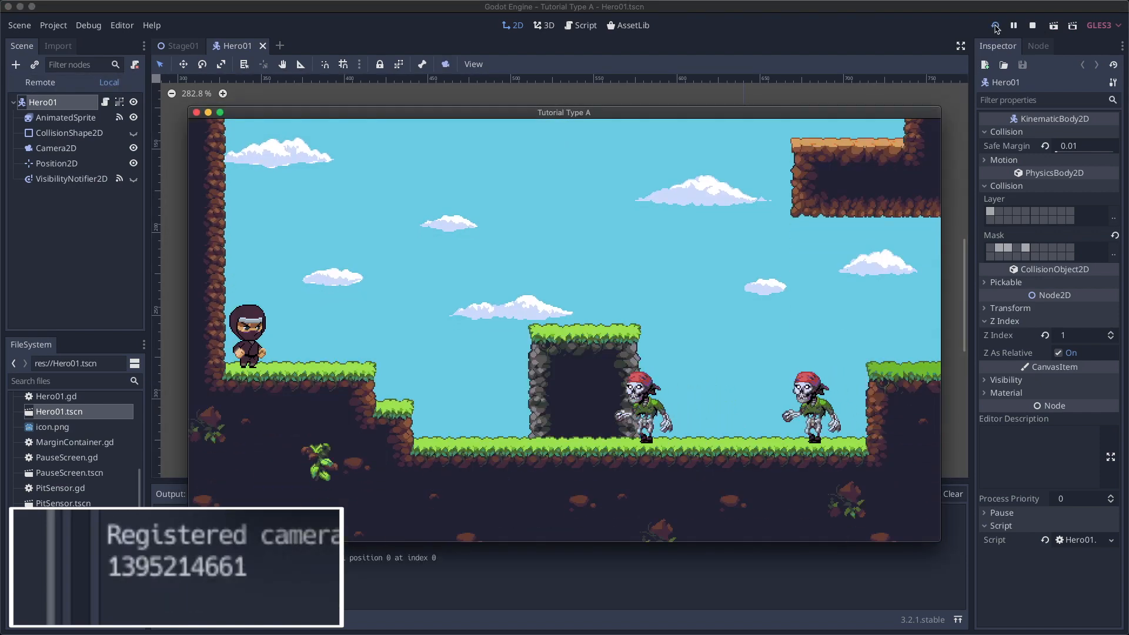
pyautogui.click(1031, 25)
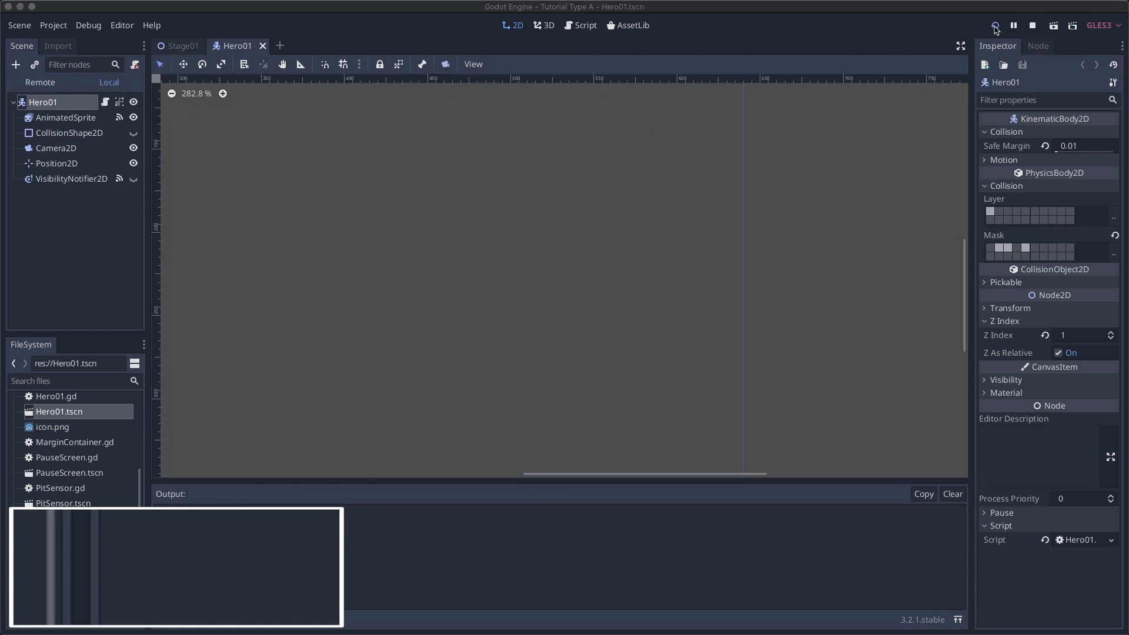
pyautogui.click(994, 26)
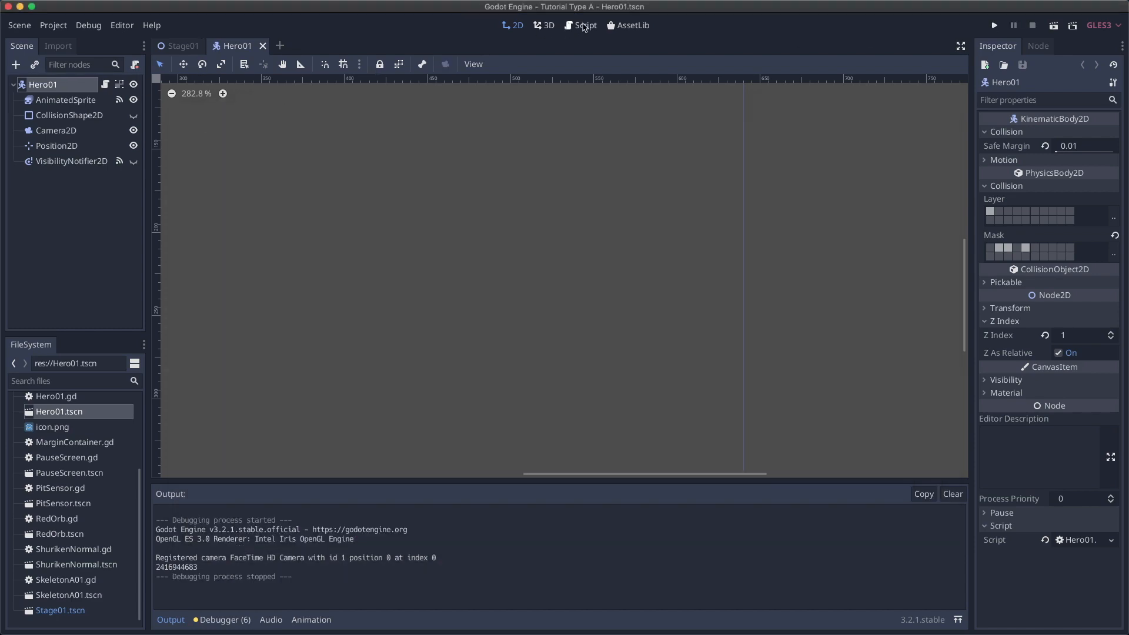
# Change the hero's print to rng.randi_range(1, 200).
pyautogui.click(584, 25)
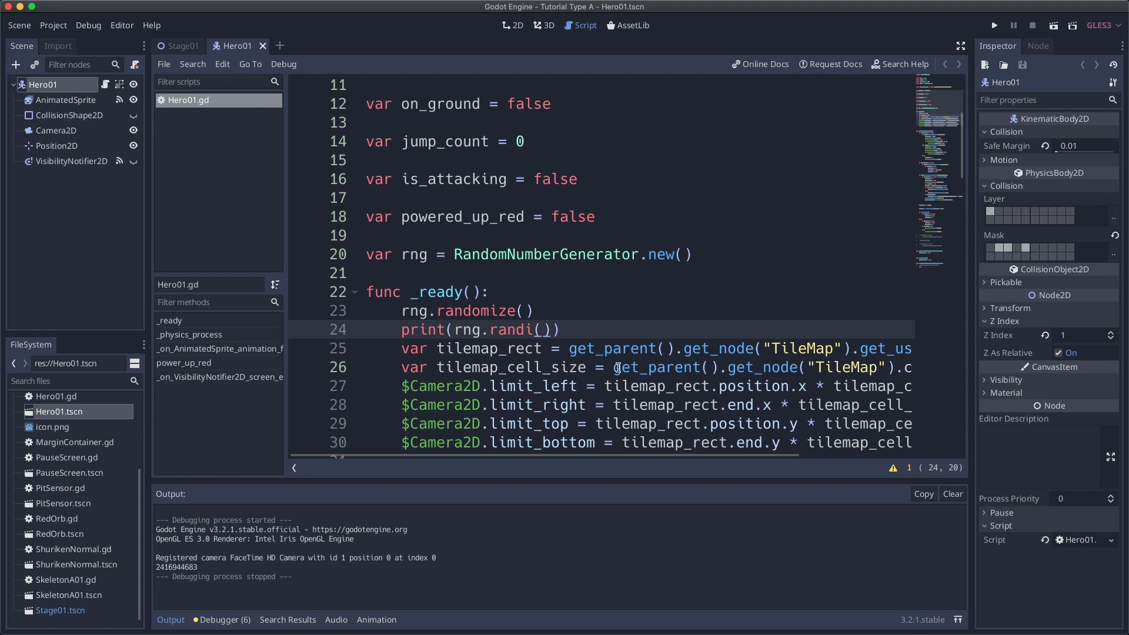
pyautogui.write('_range(1,')
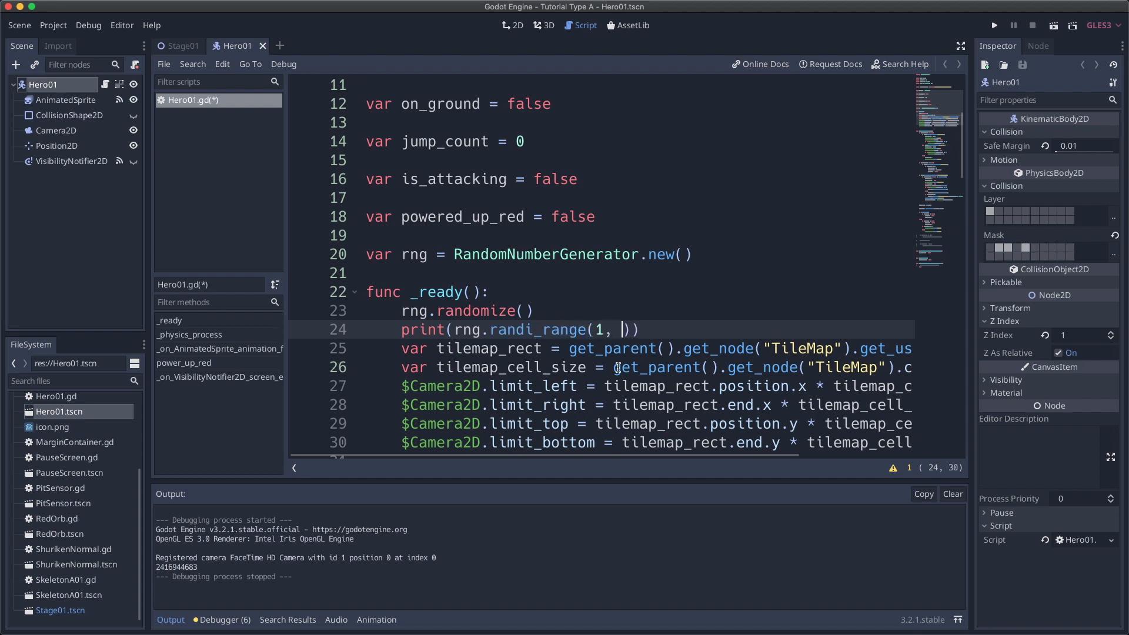
pyautogui.write('200')
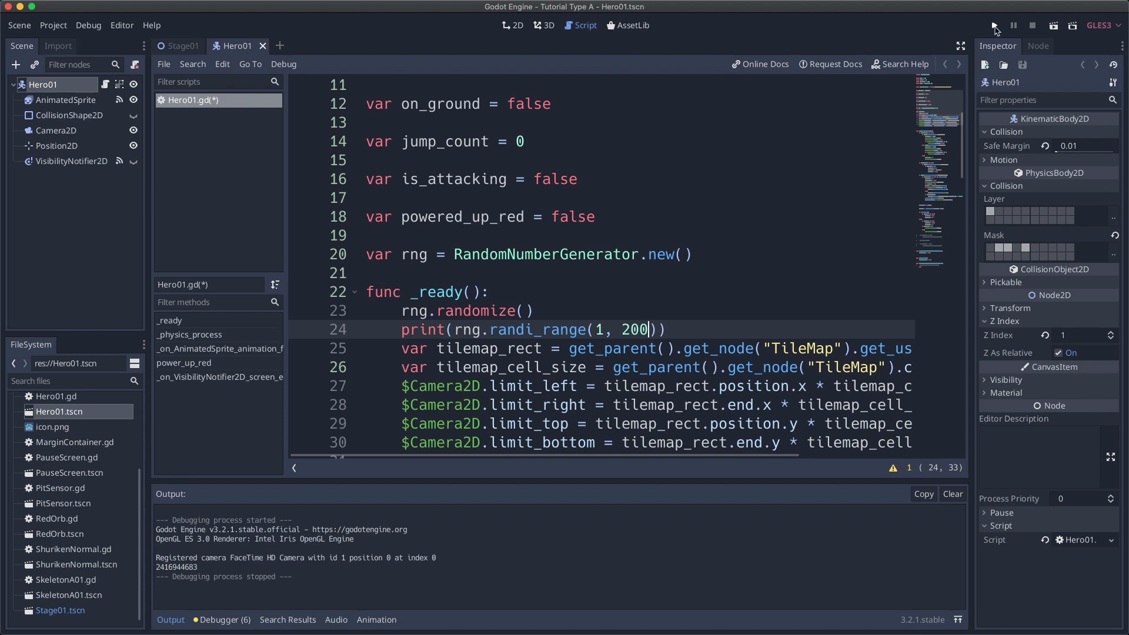
# Run the game repeatedly, checking printed values such as 124 and 66.
pyautogui.click(993, 25)
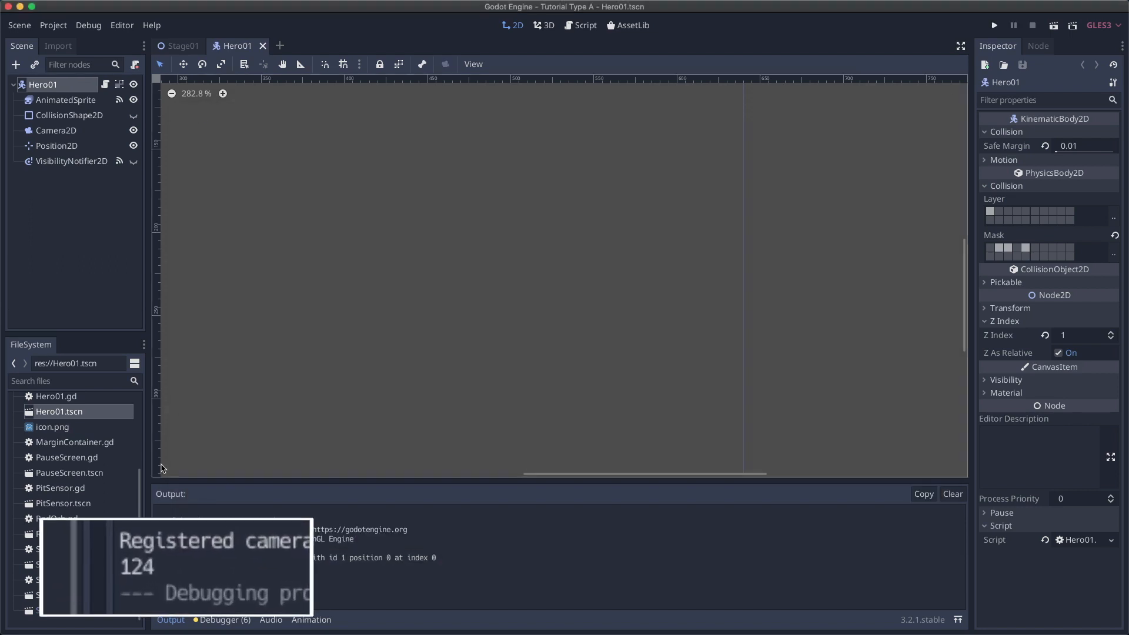
pyautogui.doubleClick(135, 567)
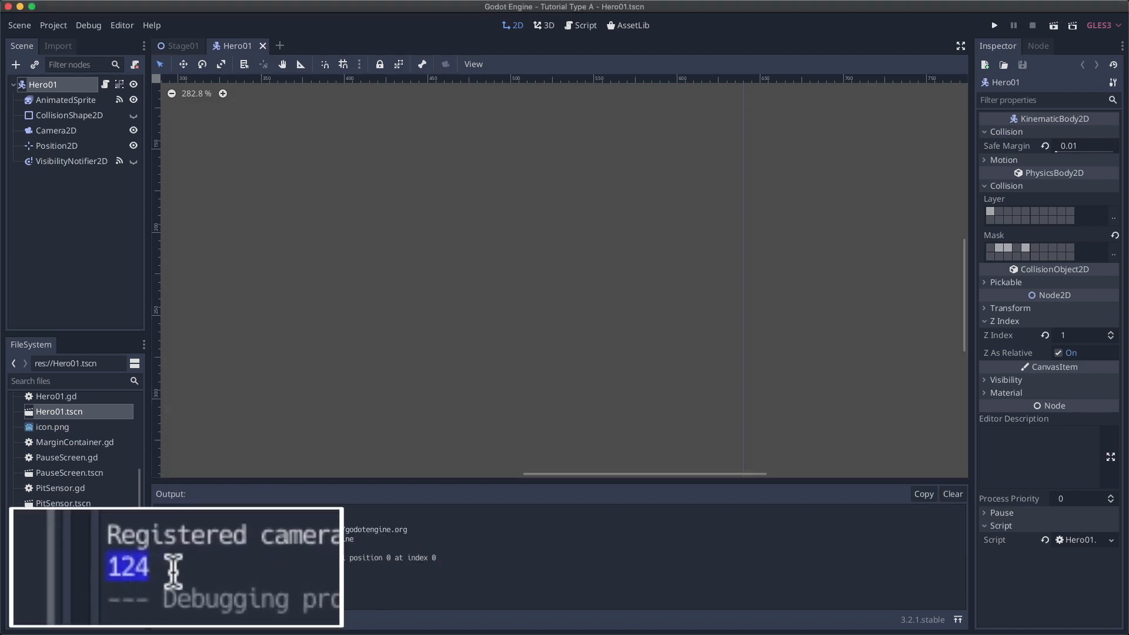
pyautogui.moveTo(230, 576)
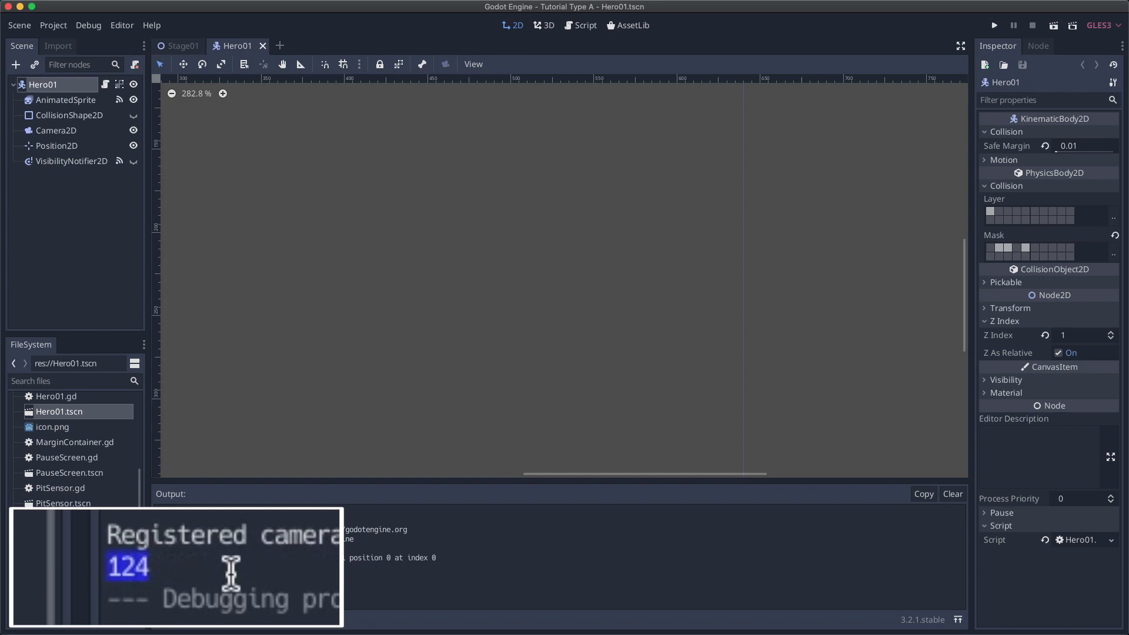
pyautogui.moveTo(949, 95)
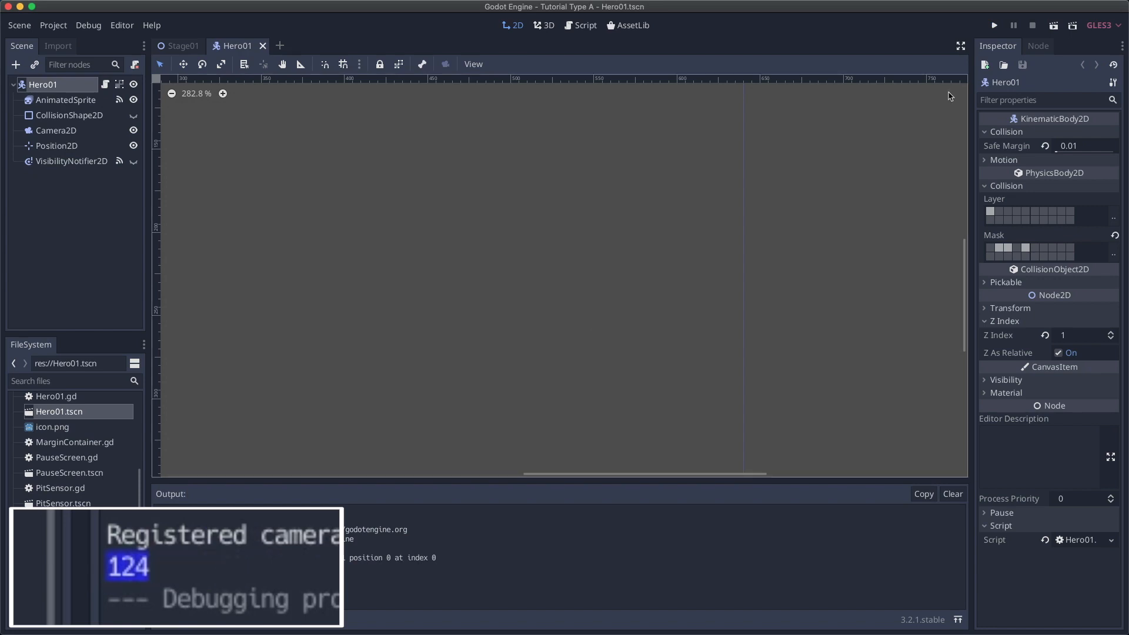
pyautogui.click(993, 25)
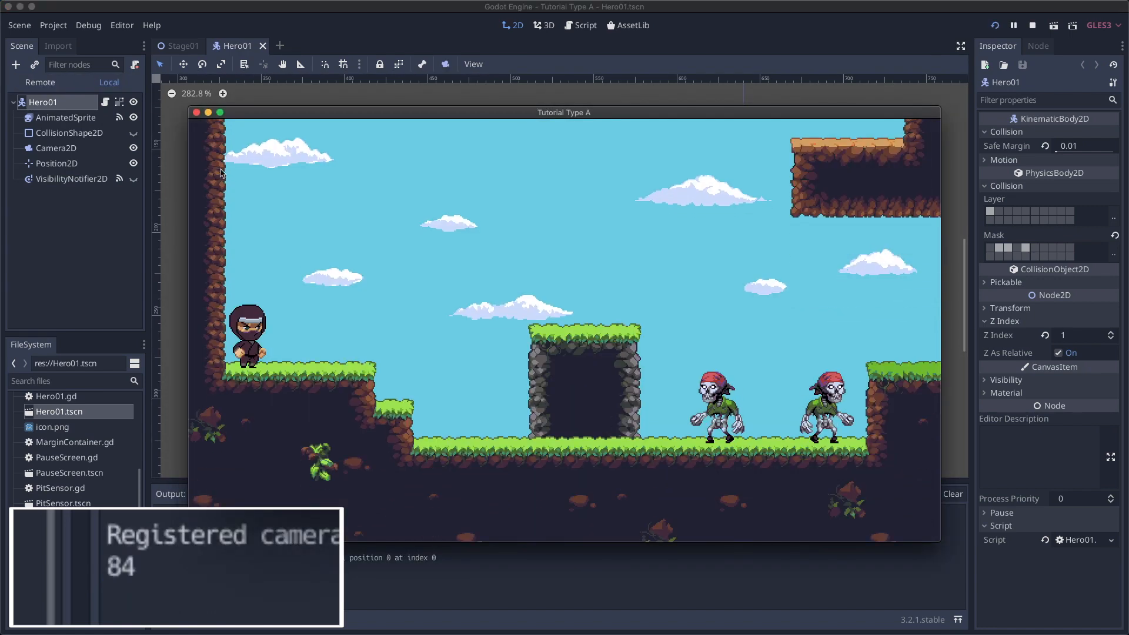
pyautogui.click(1032, 25)
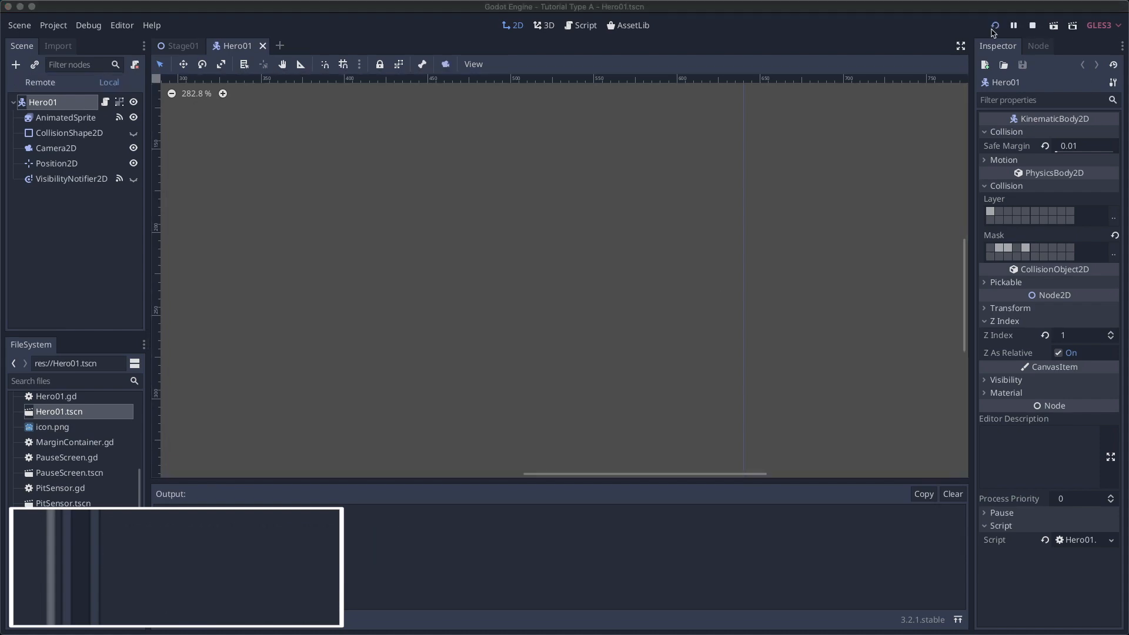
pyautogui.click(995, 25)
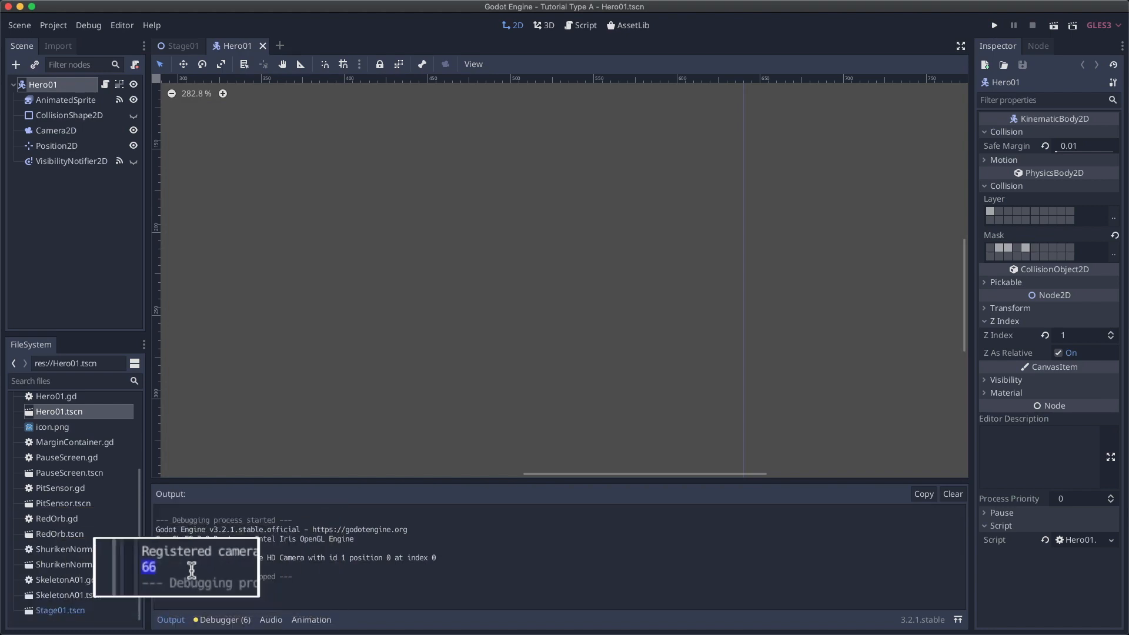
pyautogui.doubleClick(70, 594)
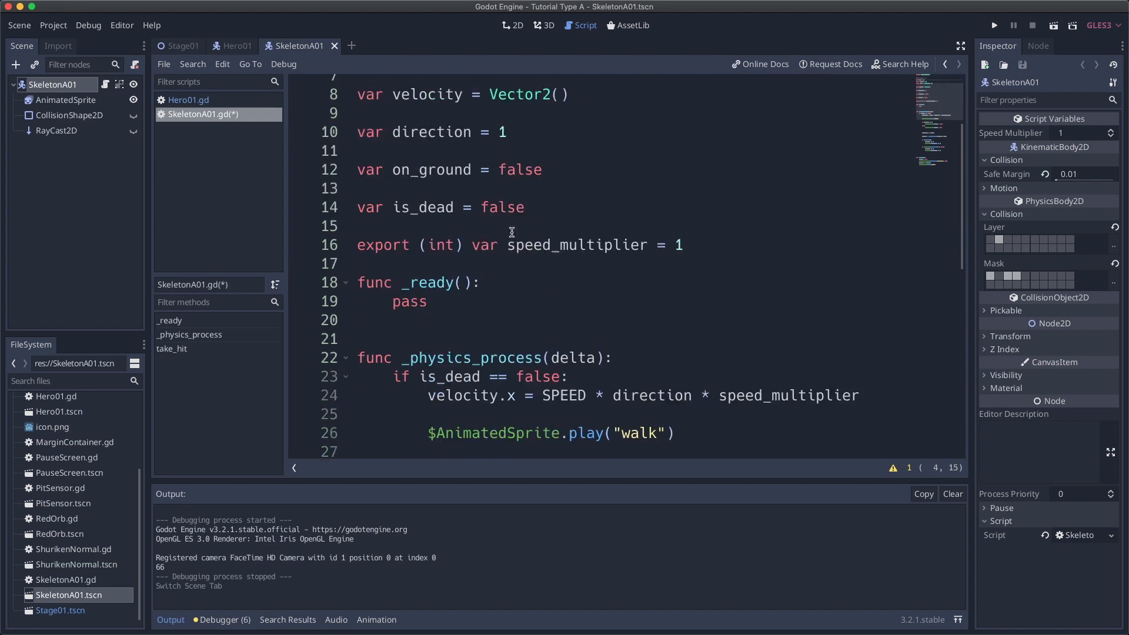
# In SkeletonA01.gd, add an rng, randomize it, set SPEED = rng.randi_range(1, 200), then run.
pyautogui.write('var rng = RandomNumberGenerator.new(')
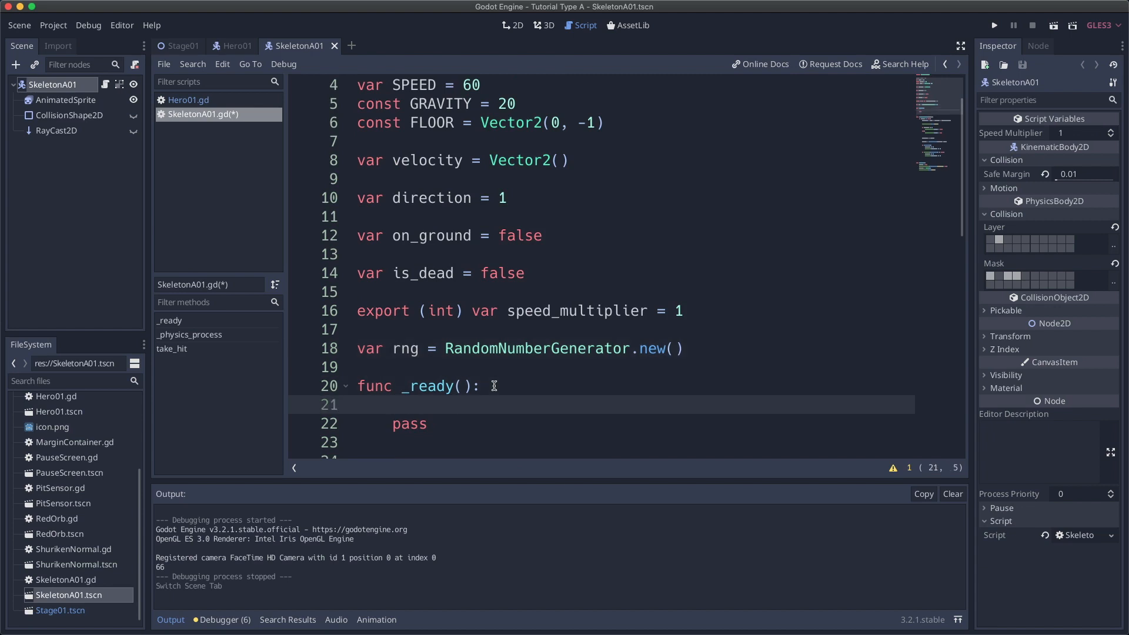
pyautogui.write('rng.randomize()')
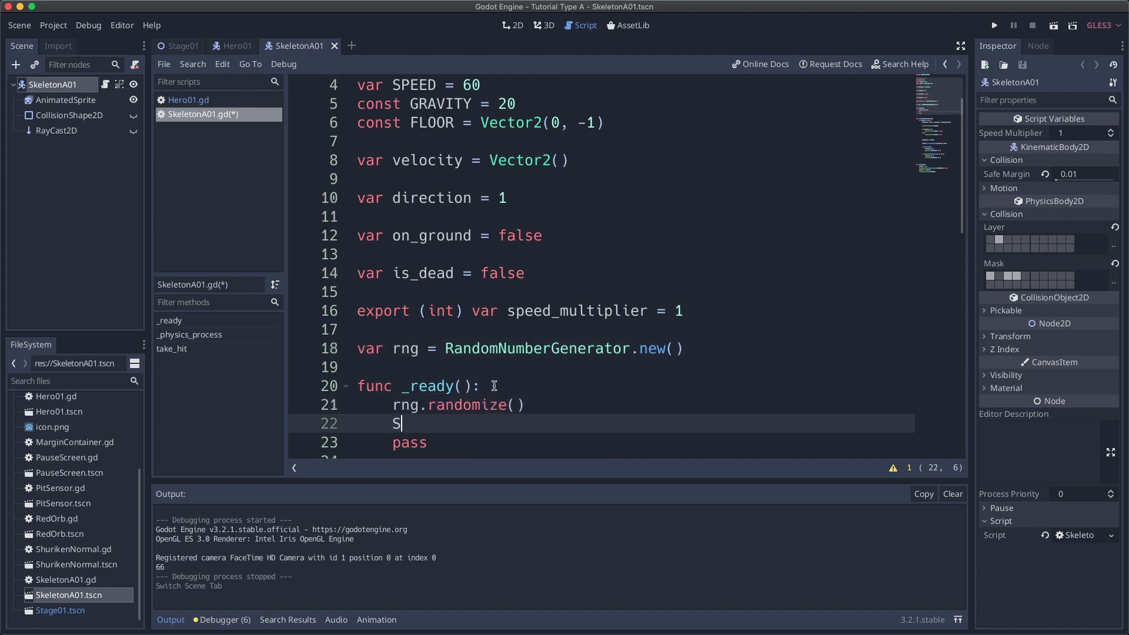
pyautogui.write('PEED = rng.randi_range')
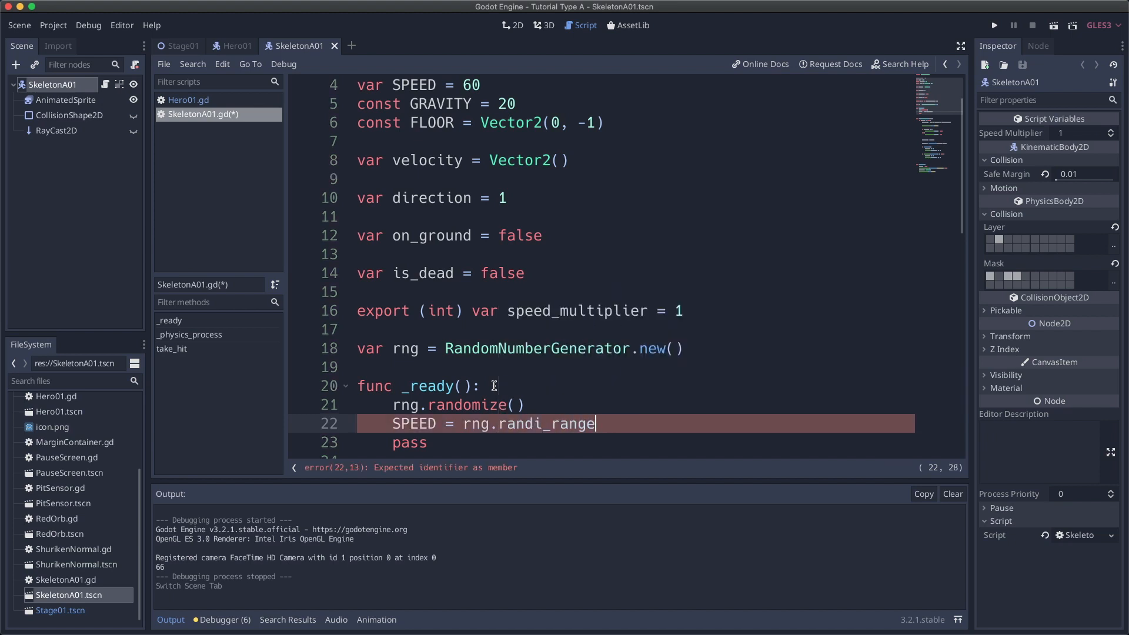
pyautogui.write('(1, 200)')
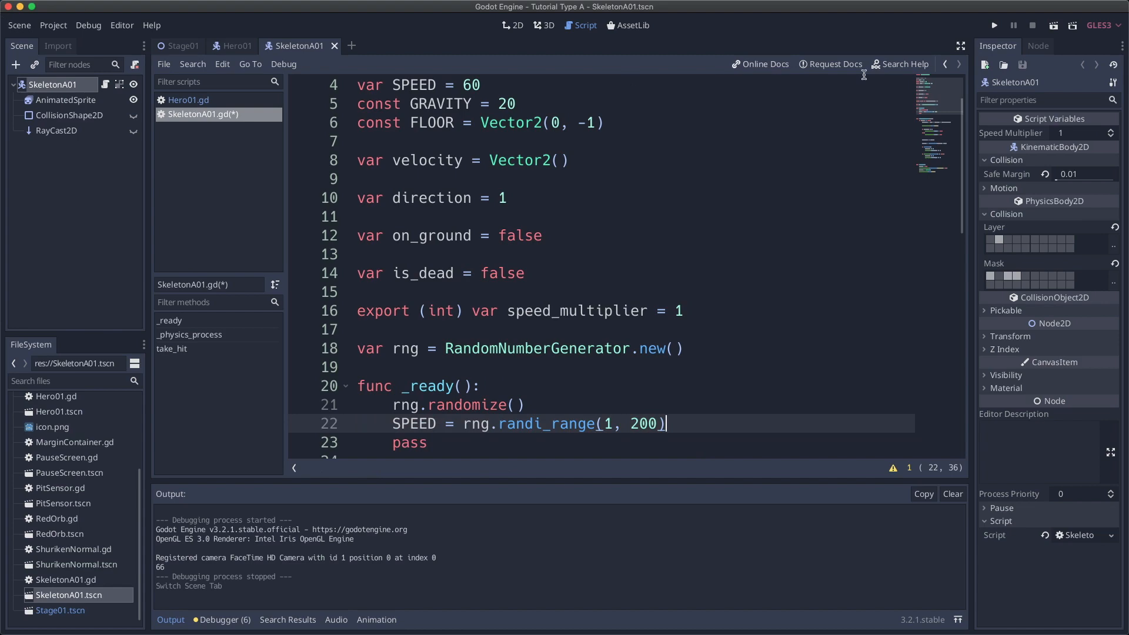
pyautogui.click(995, 26)
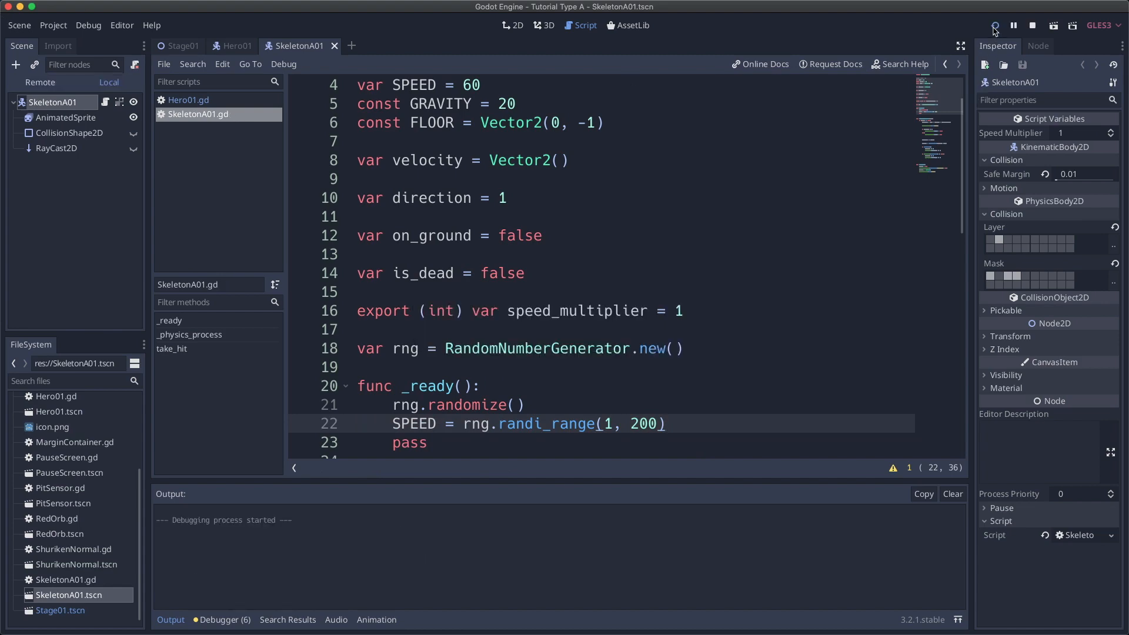
# Stop and rerun the game, watching skeletons move at new random speeds (68, 164).
pyautogui.click(994, 25)
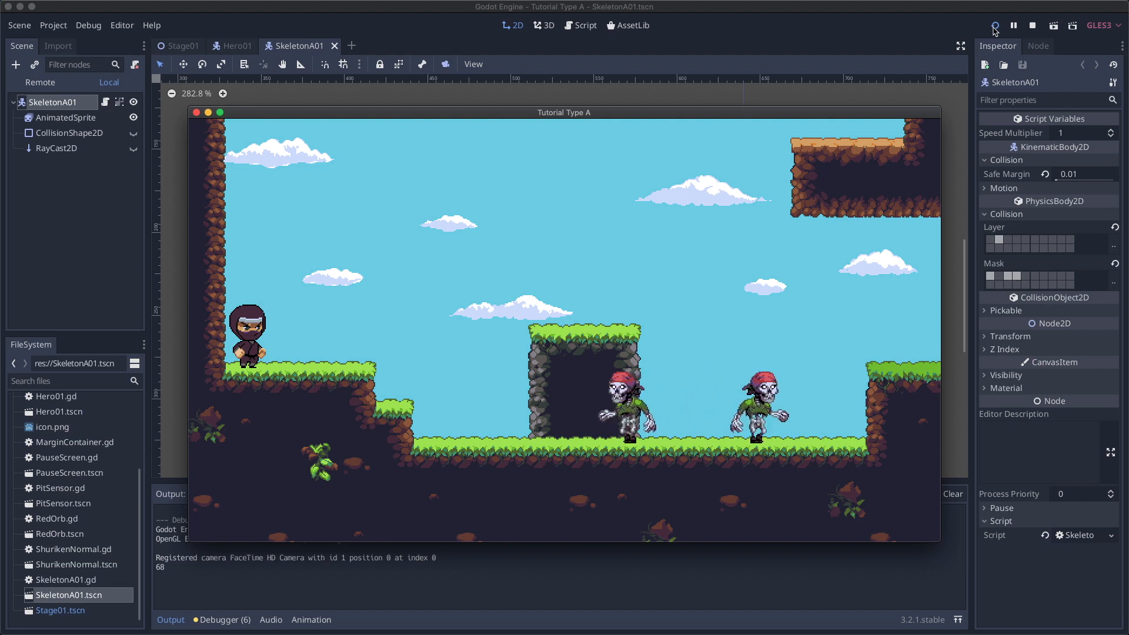
pyautogui.click(1031, 26)
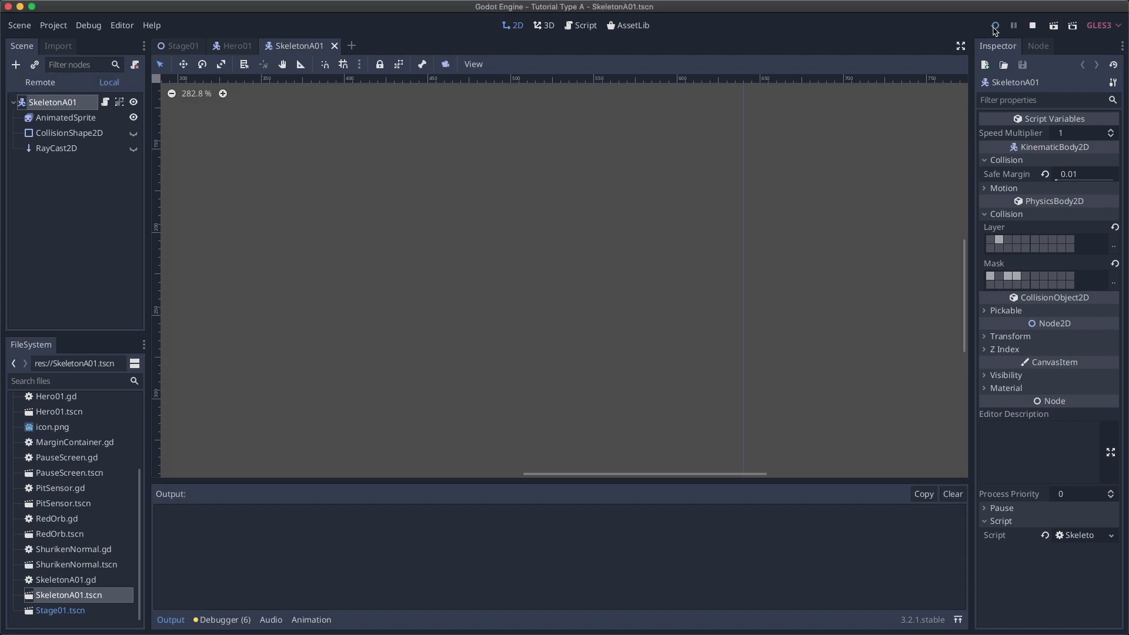
pyautogui.click(994, 25)
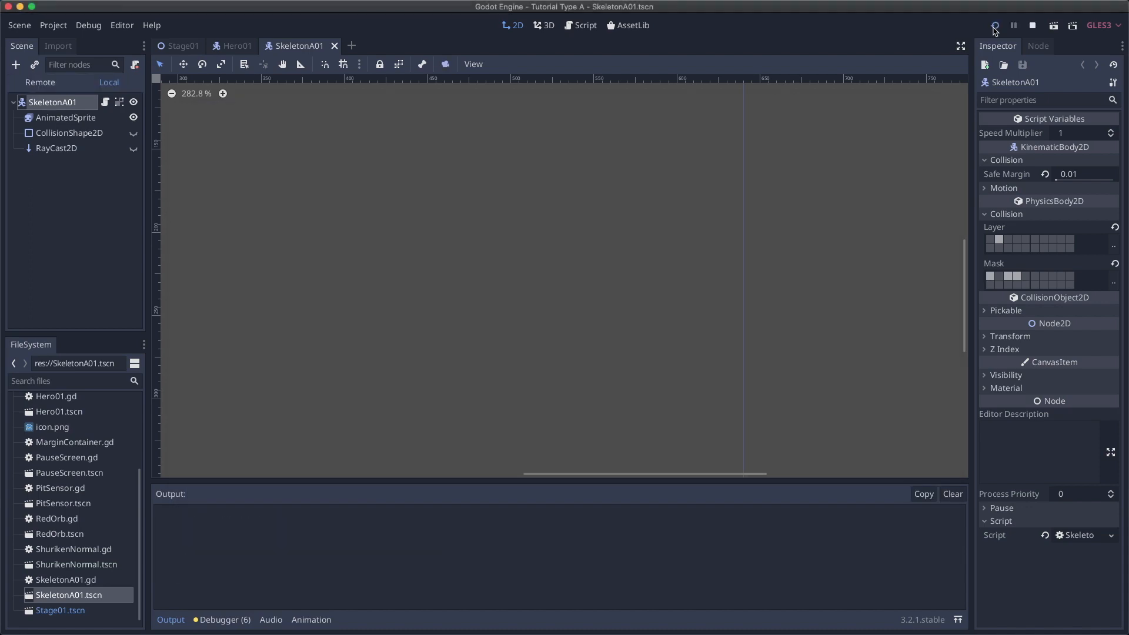
pyautogui.click(995, 26)
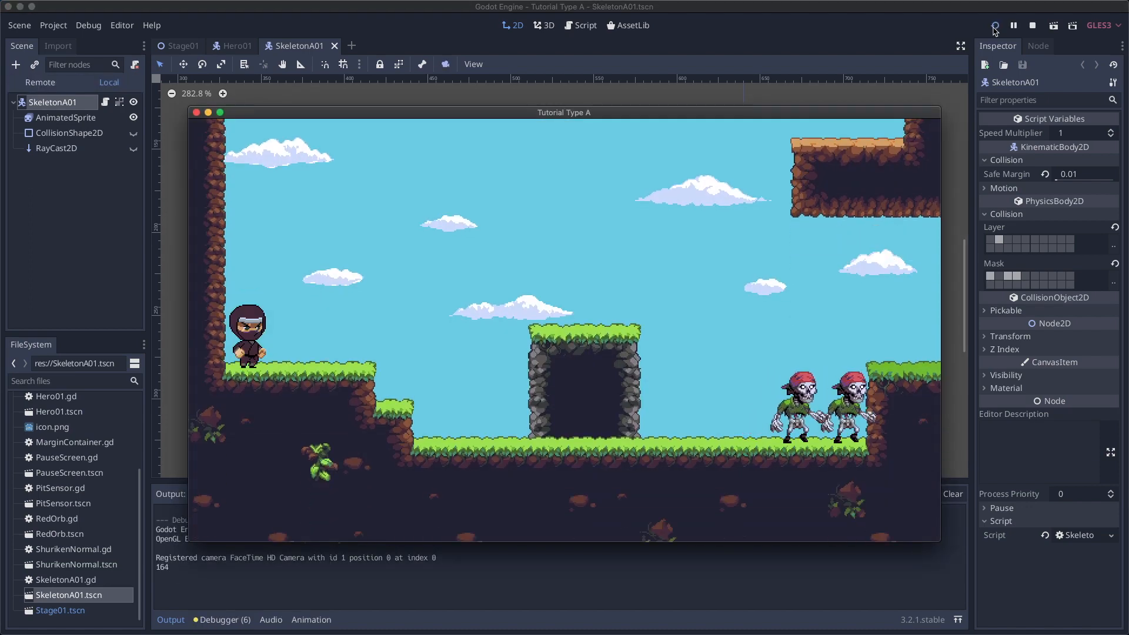